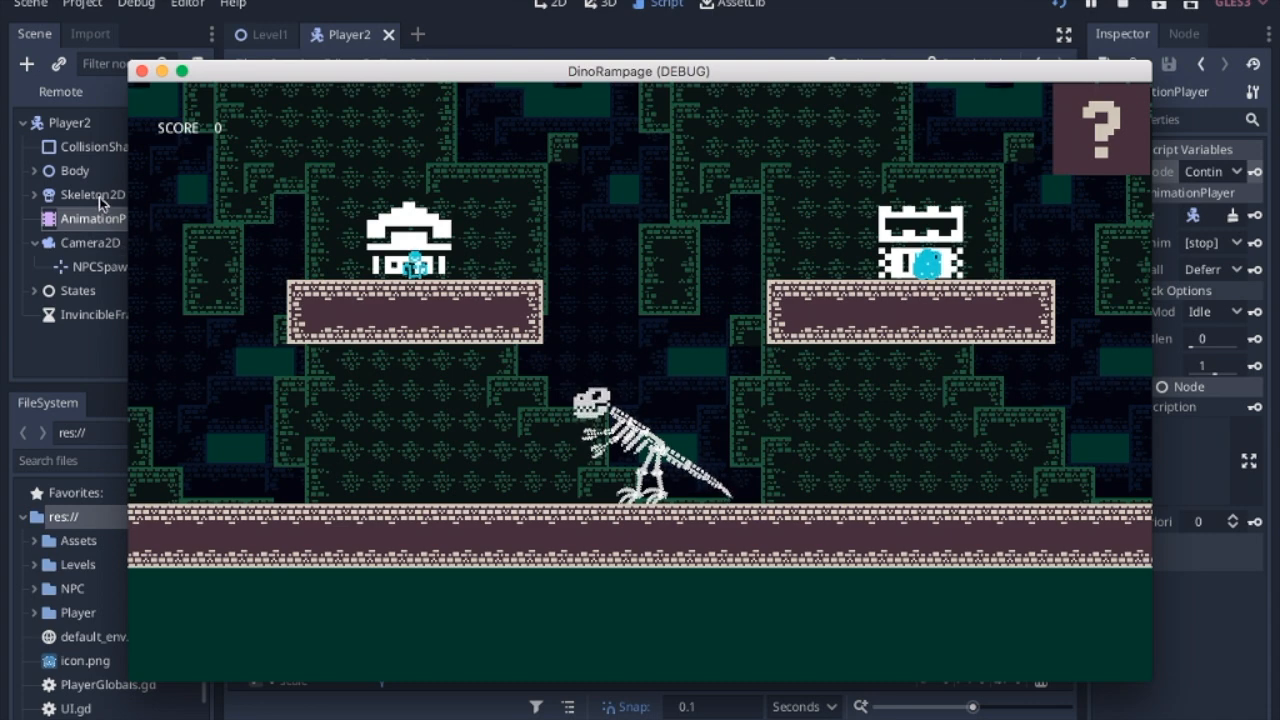
pyautogui.moveTo(688, 500)
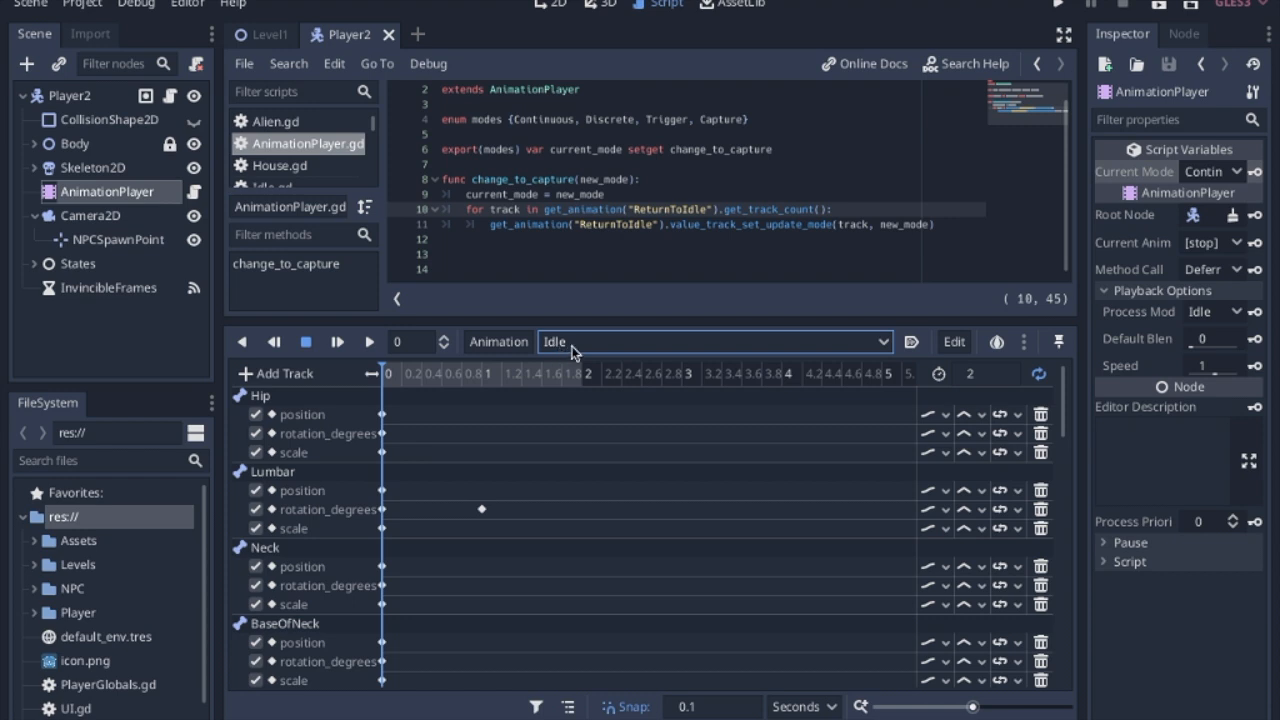
# - Switch the animation editor to ReturnToIdle and show a track's update-mode choices
pyautogui.click(712, 340)
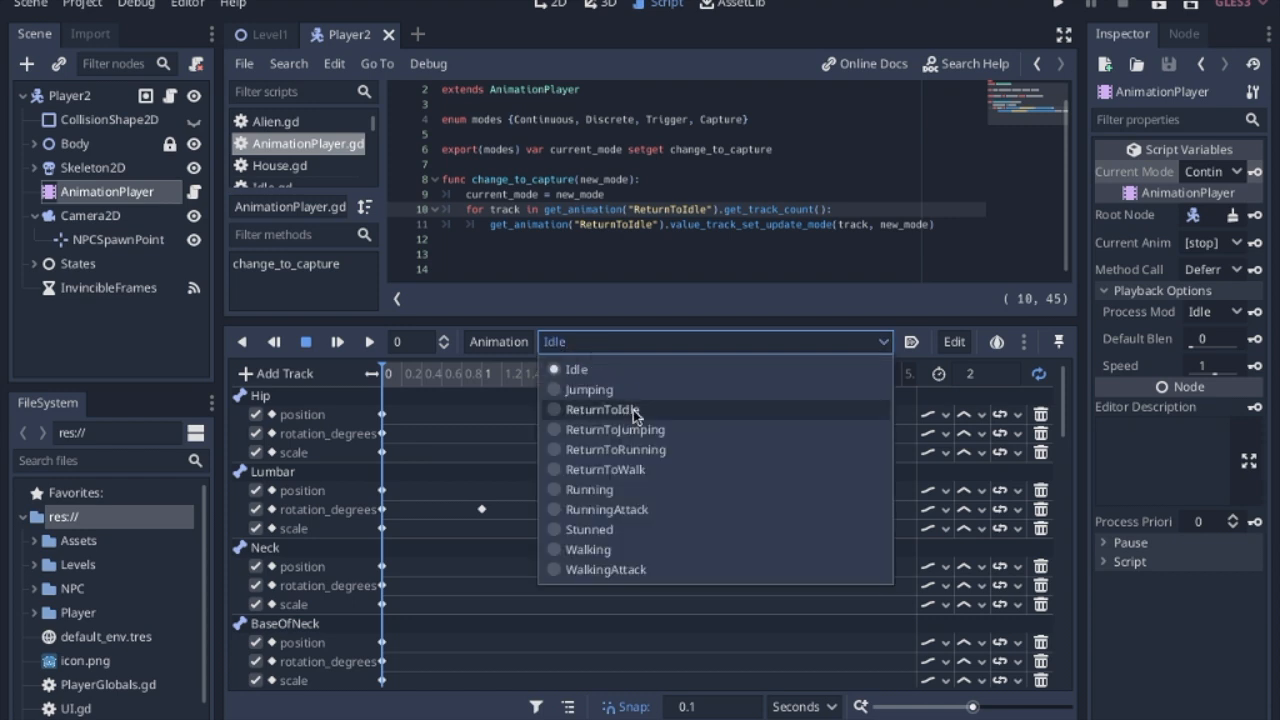
pyautogui.click(600, 408)
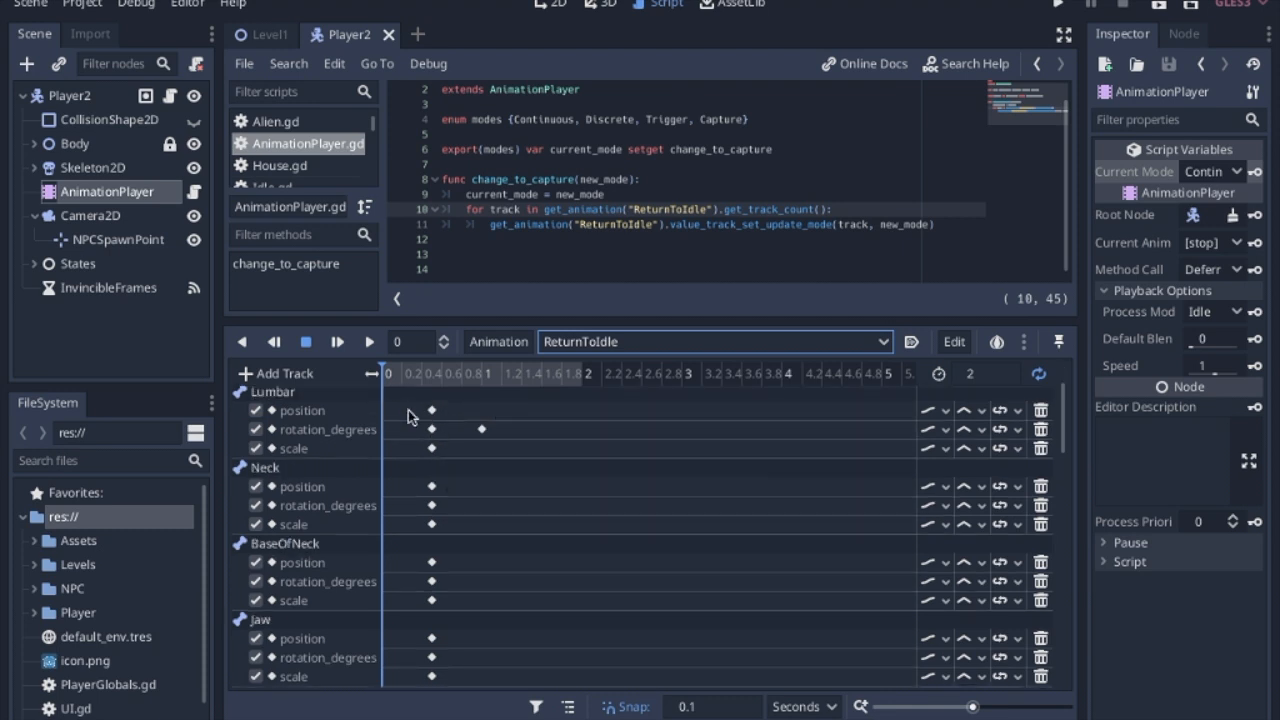
pyautogui.moveTo(436, 424)
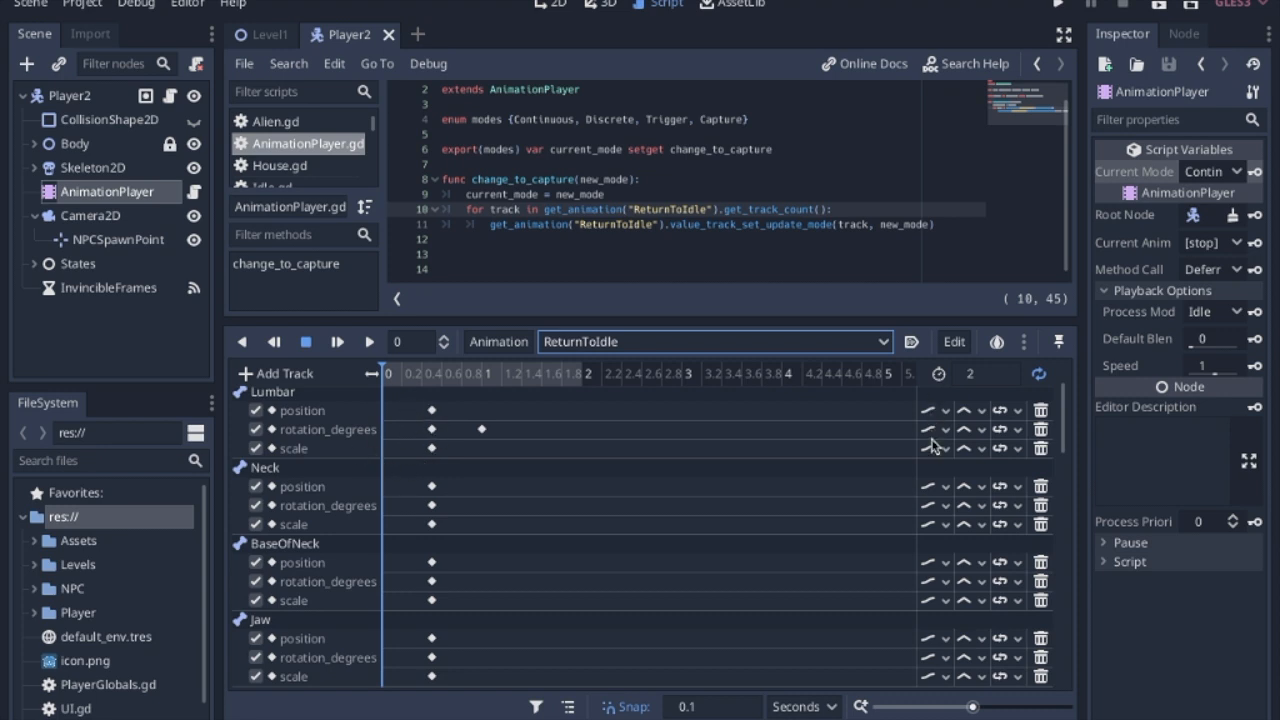
pyautogui.click(928, 486)
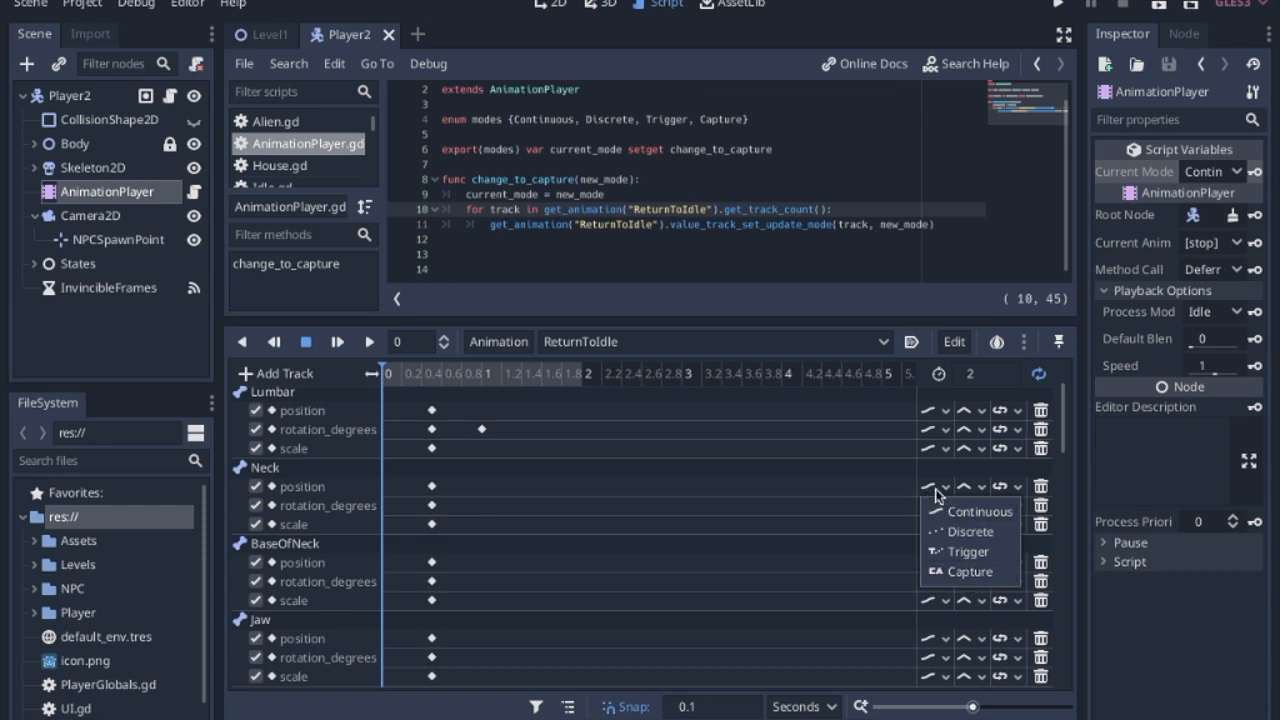
pyautogui.scroll(-3)
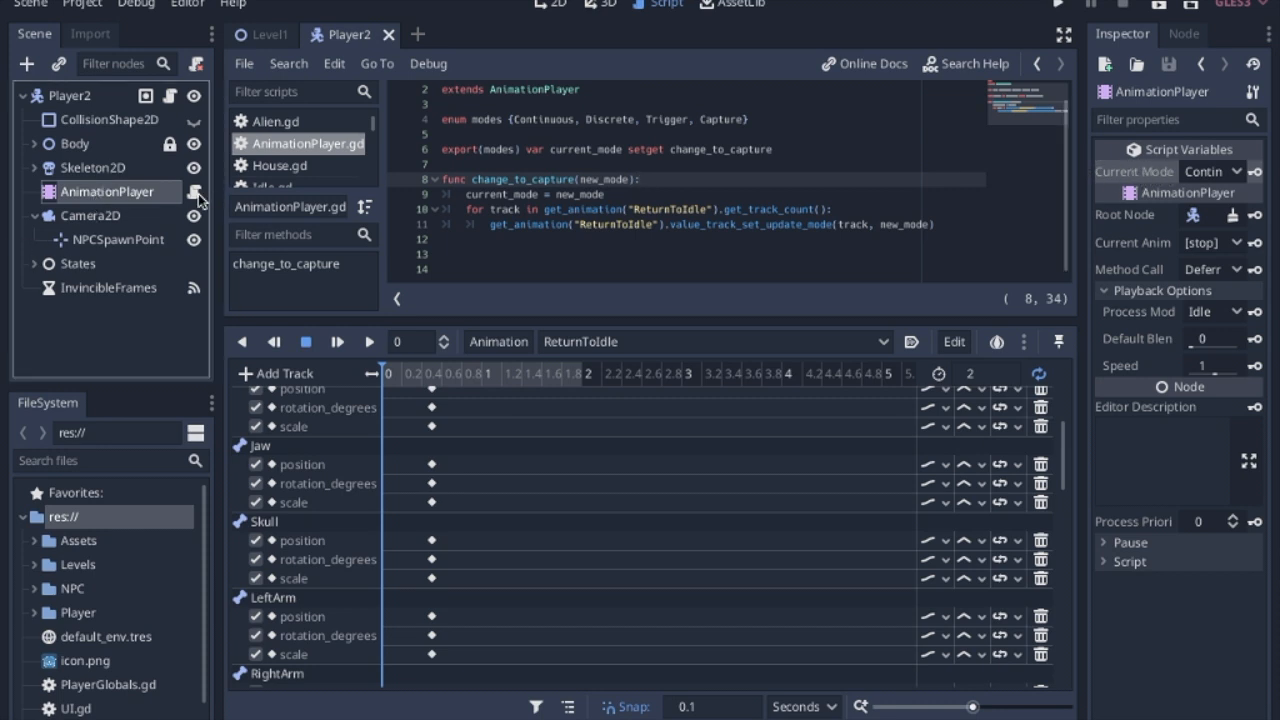
pyautogui.moveTo(1150, 230)
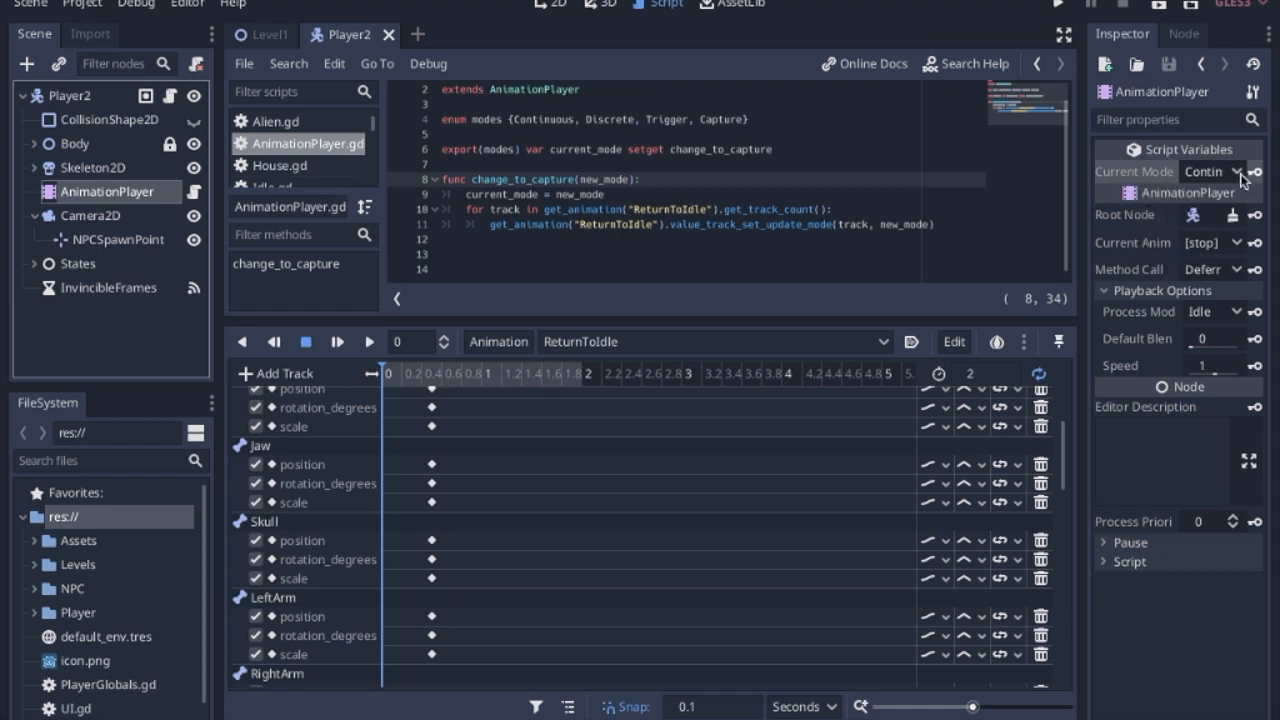
# - Set the exported Current Mode property to Capture so every ReturnToIdle track updates in Capture mode
pyautogui.click(1210, 172)
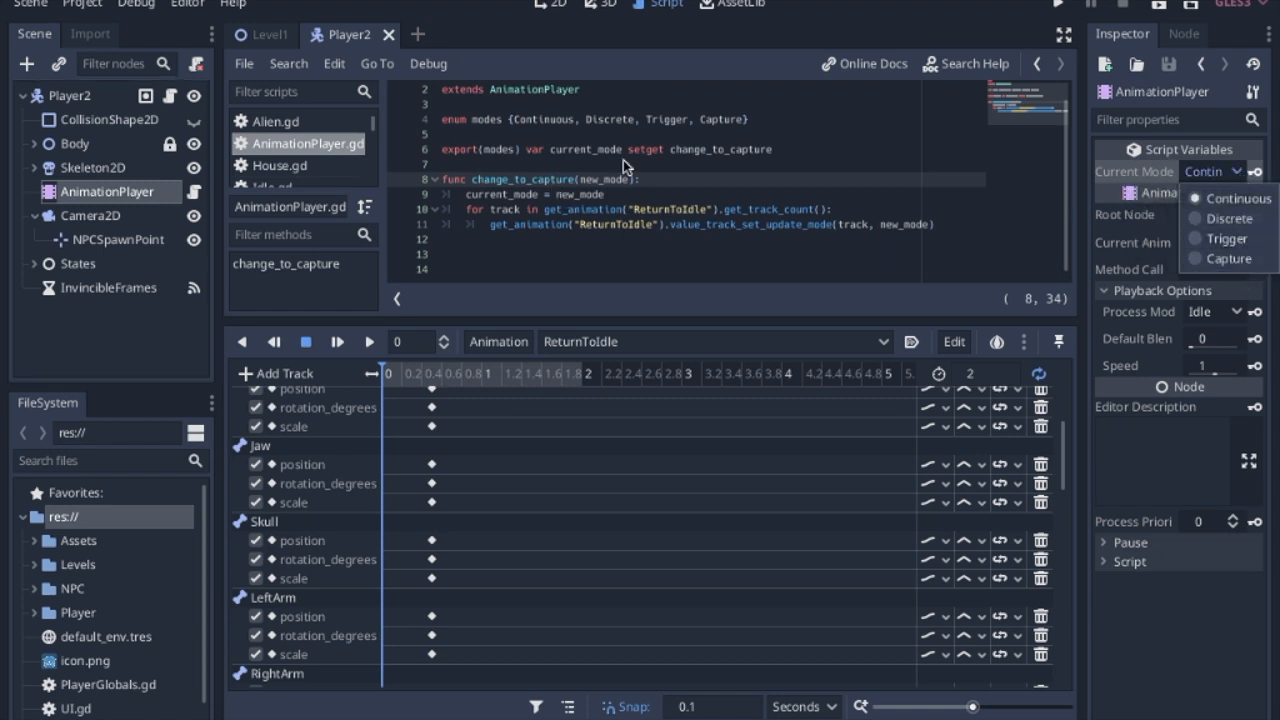
pyautogui.moveTo(496, 190)
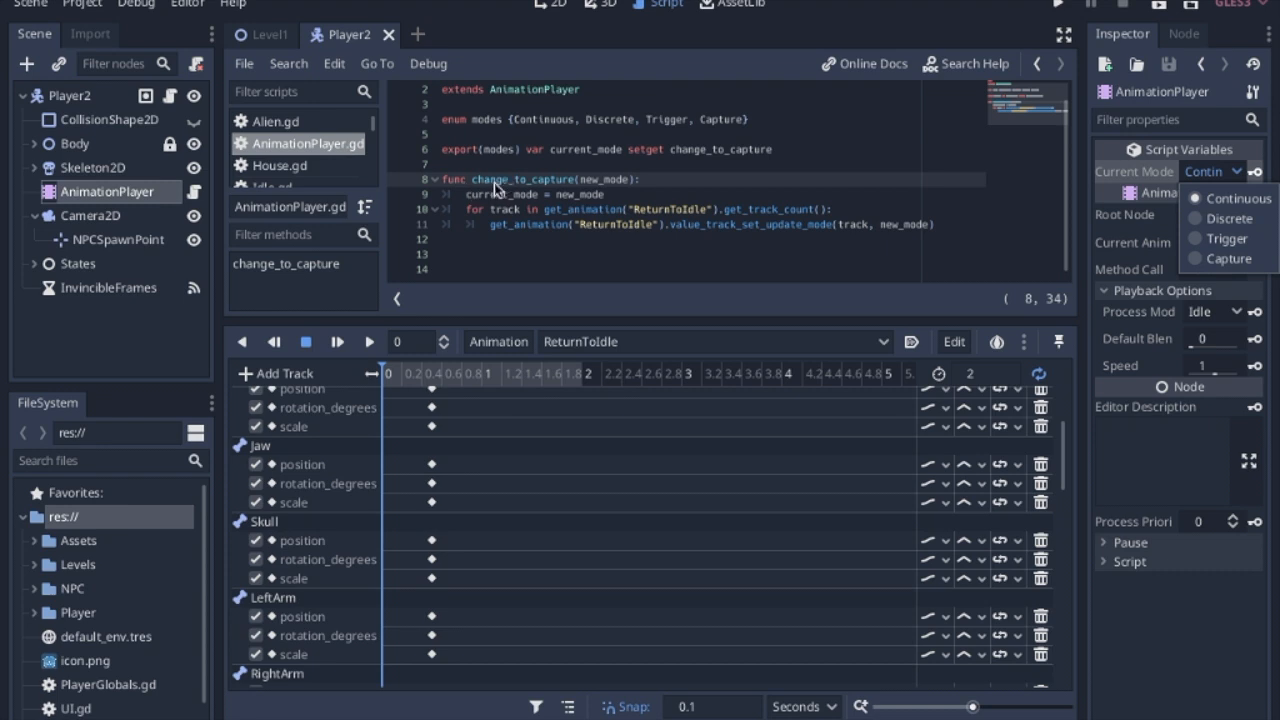
pyautogui.moveTo(530, 204)
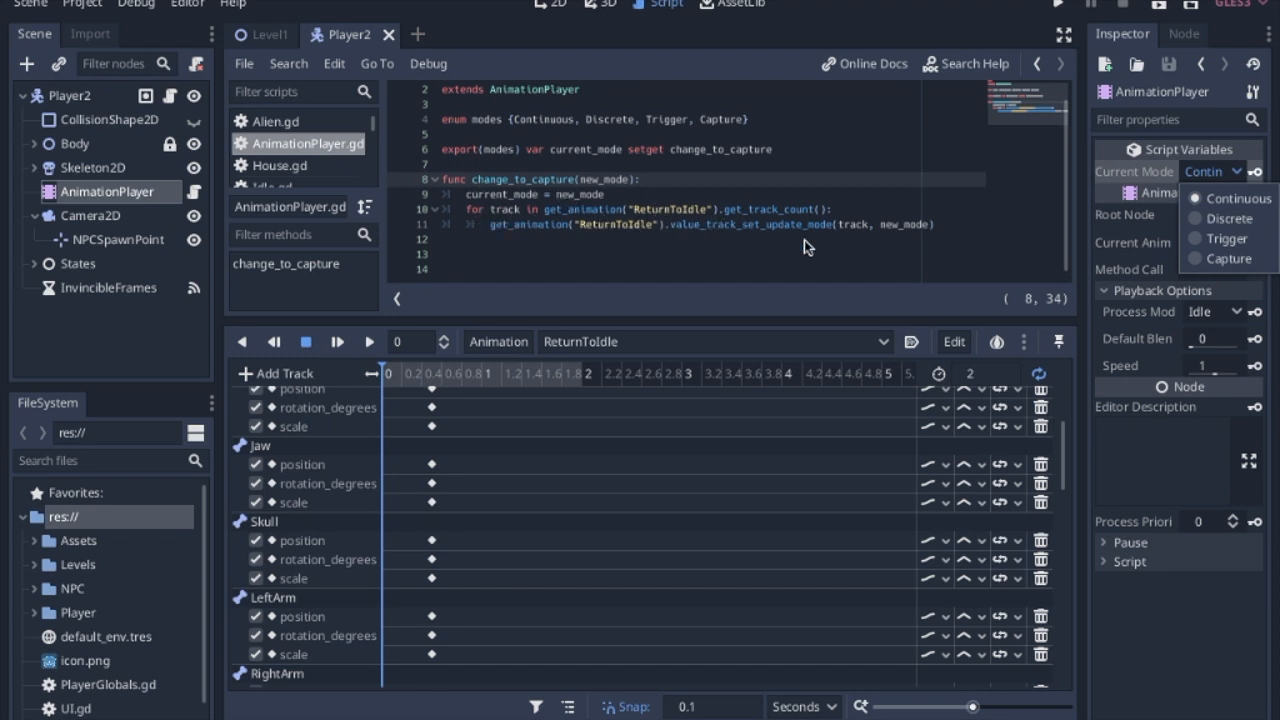
pyautogui.moveTo(704, 228)
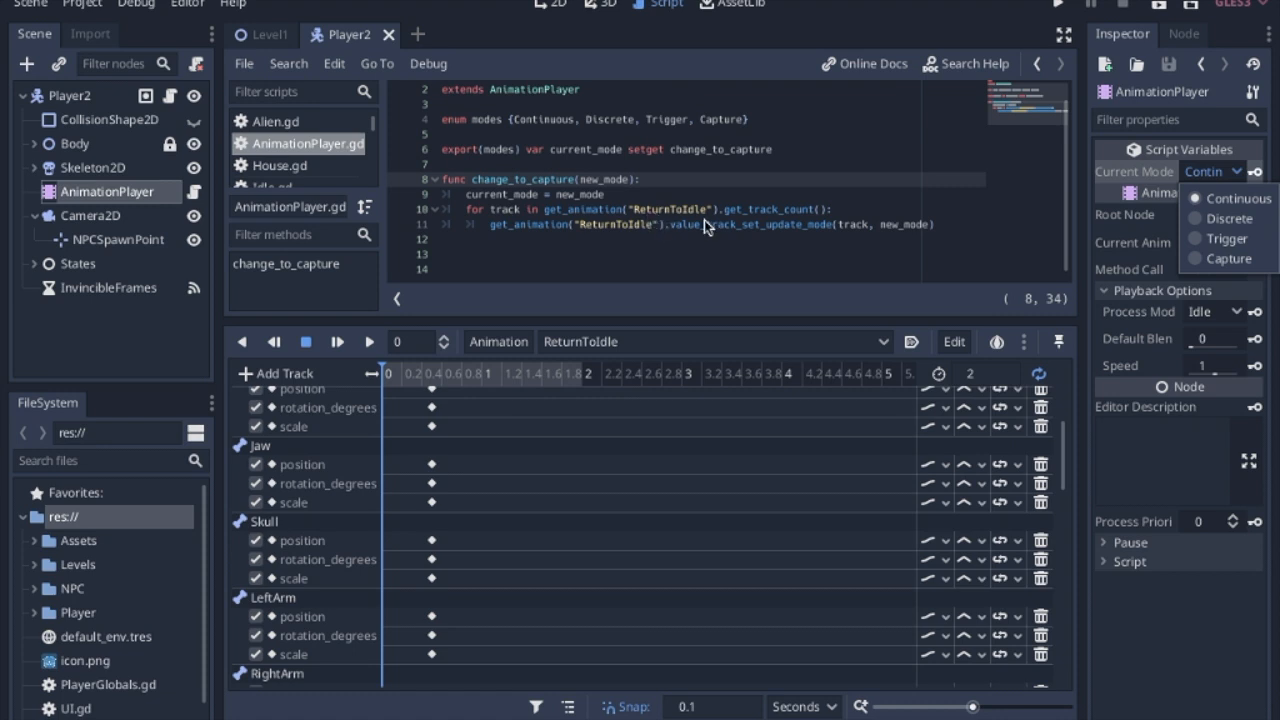
pyautogui.moveTo(696, 212)
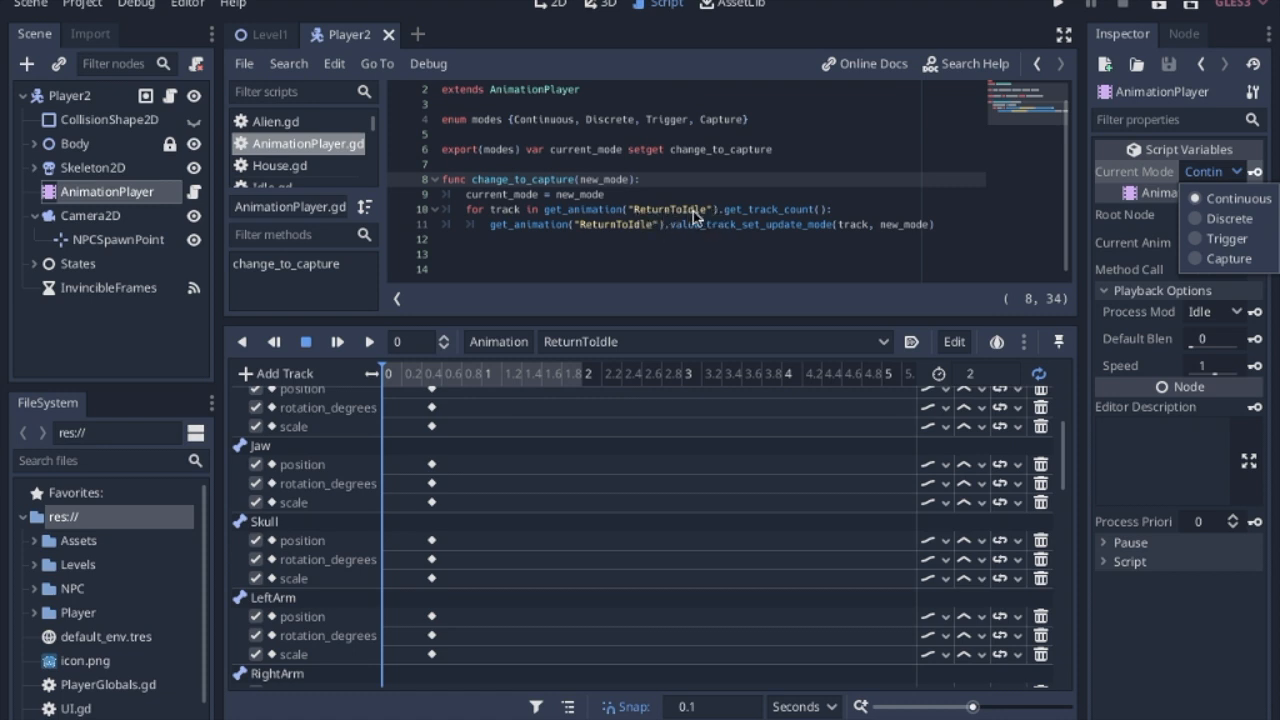
pyautogui.moveTo(692, 218)
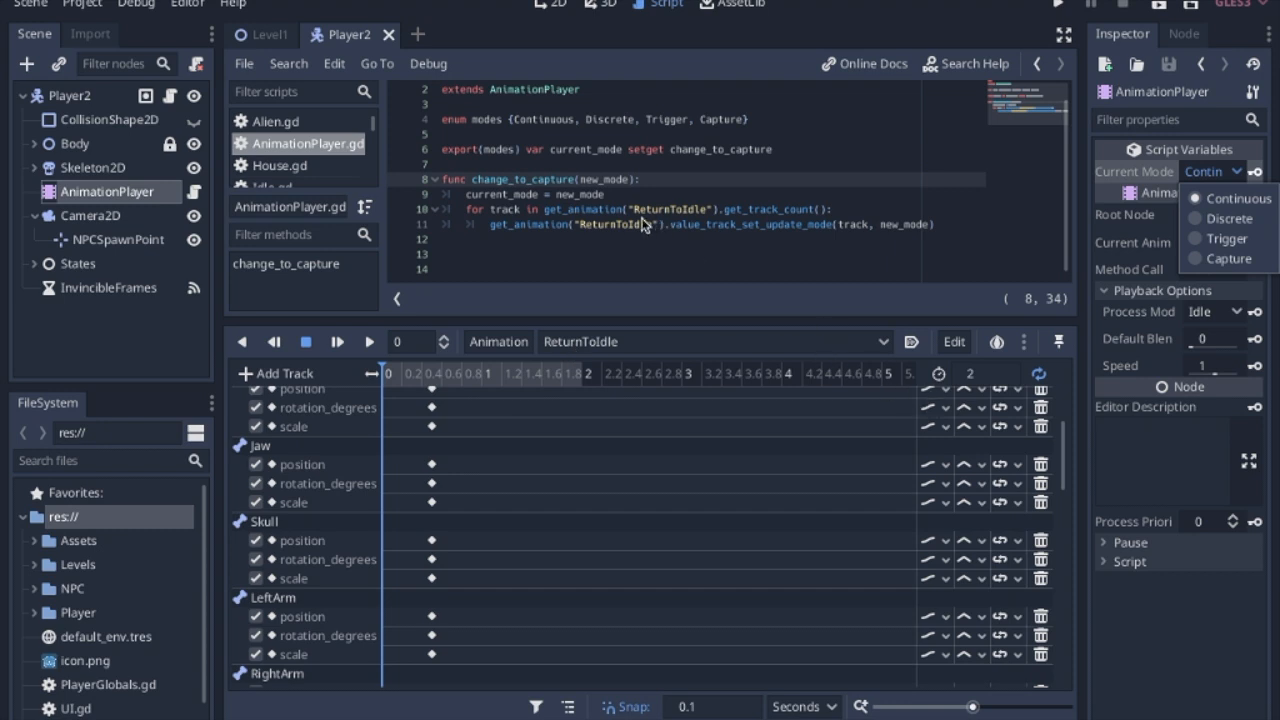
pyautogui.moveTo(778, 220)
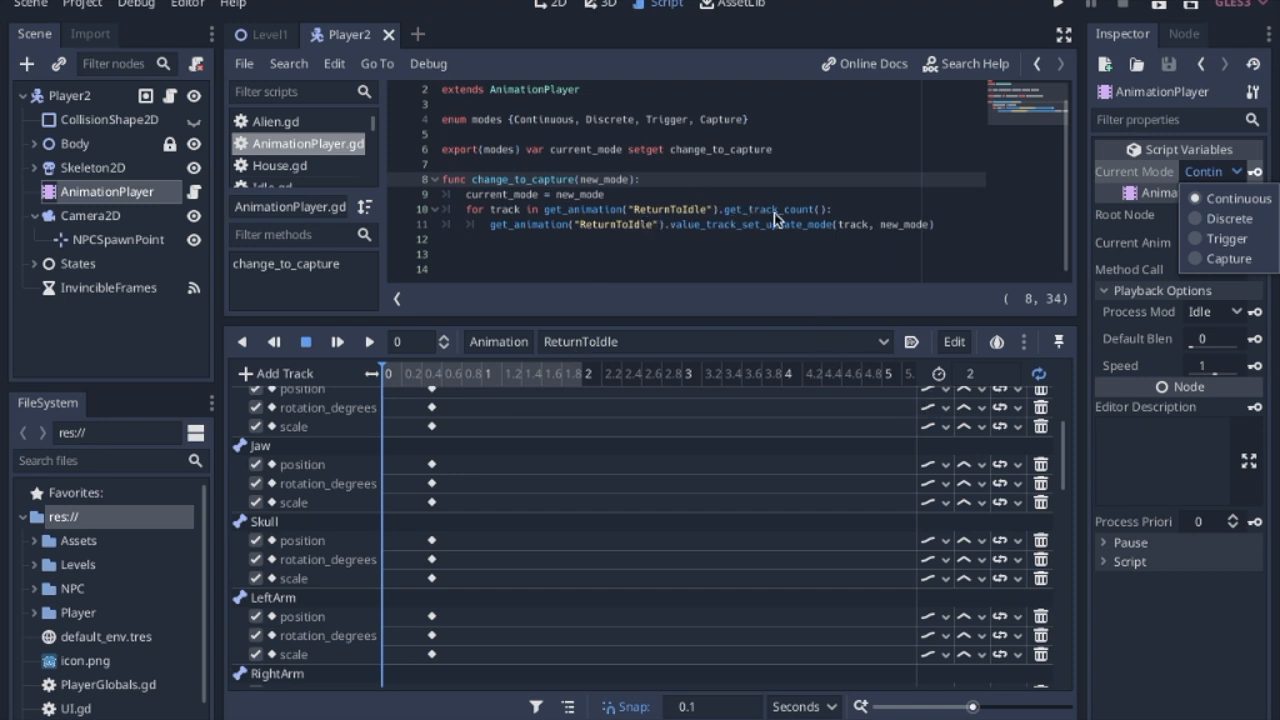
pyautogui.moveTo(504, 236)
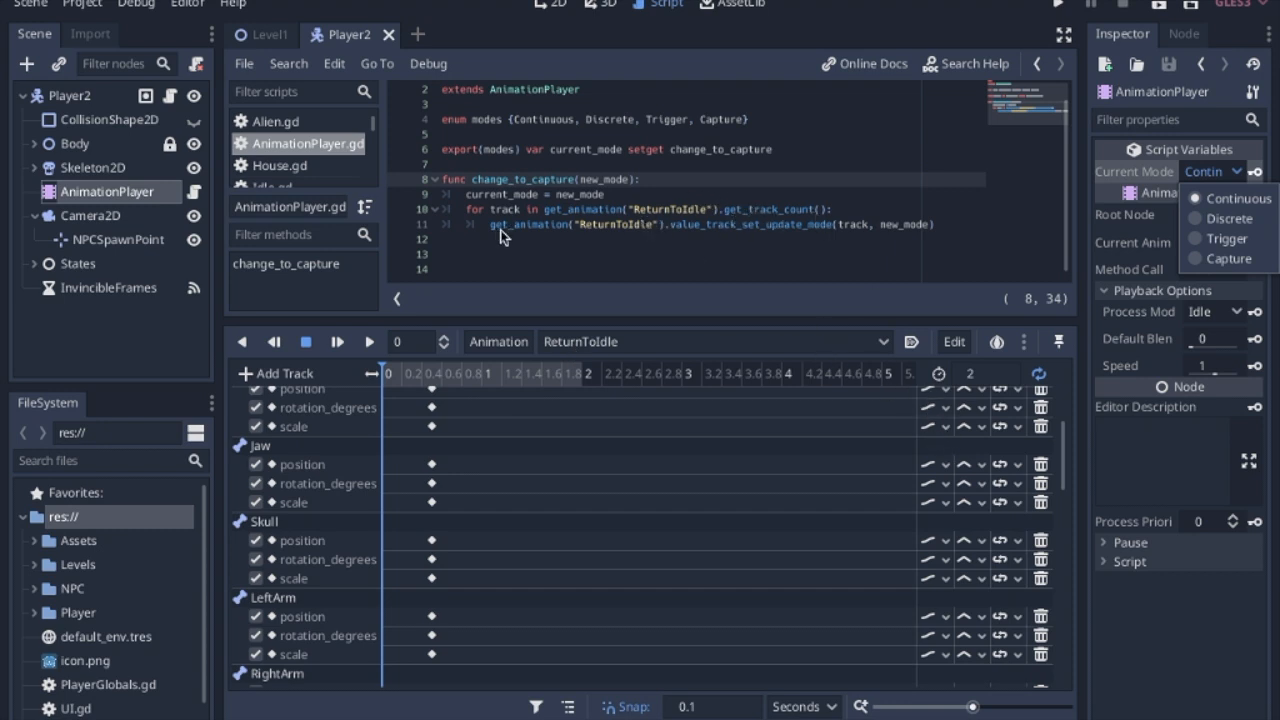
pyautogui.moveTo(704, 234)
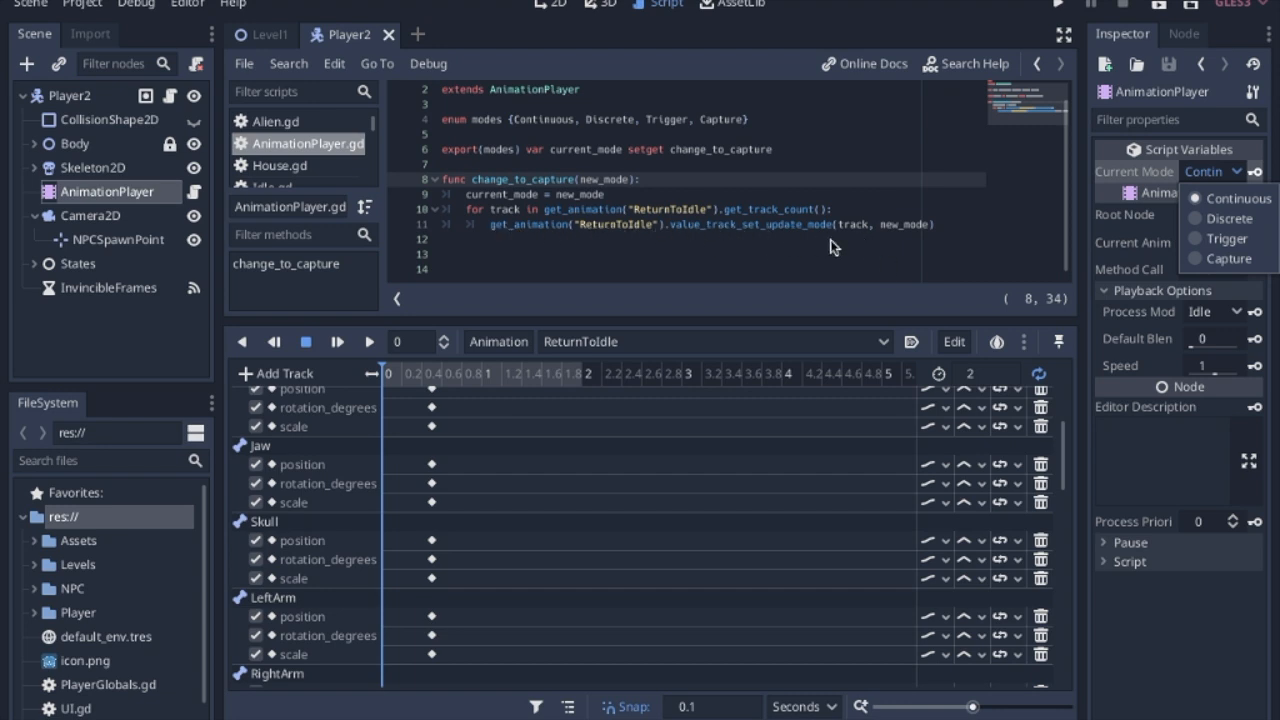
pyautogui.moveTo(890, 232)
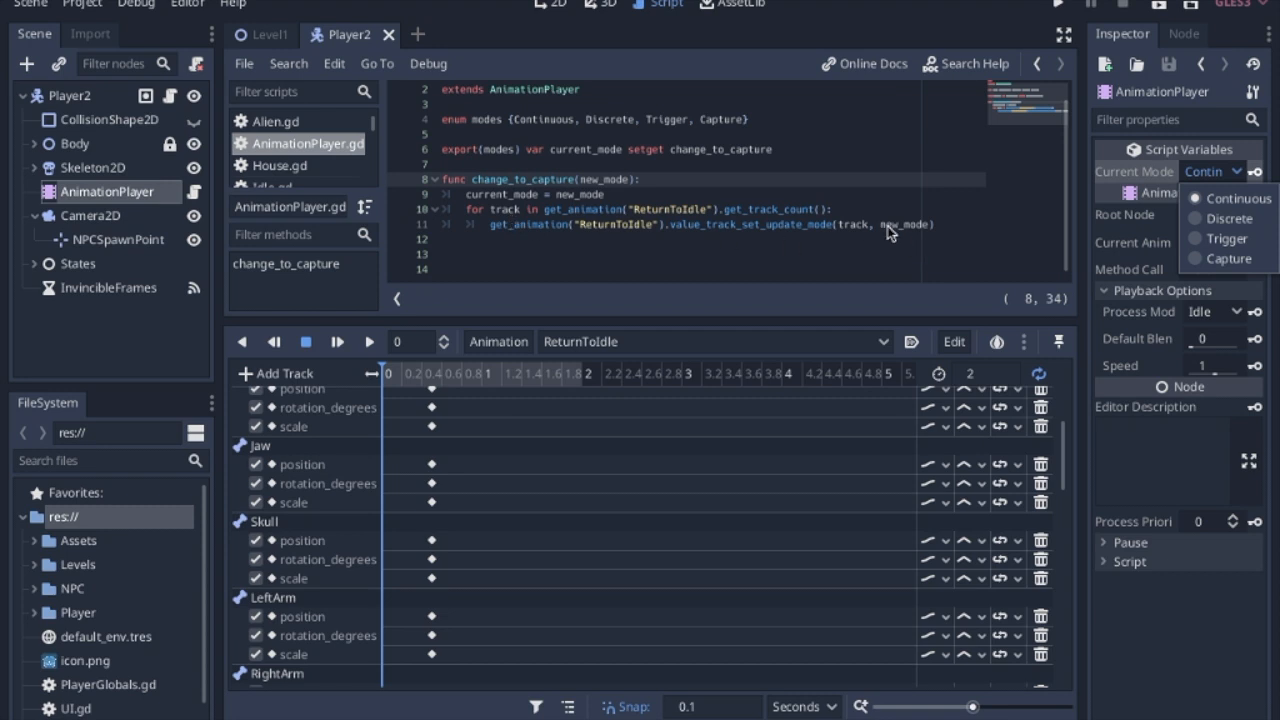
pyautogui.moveTo(1166, 212)
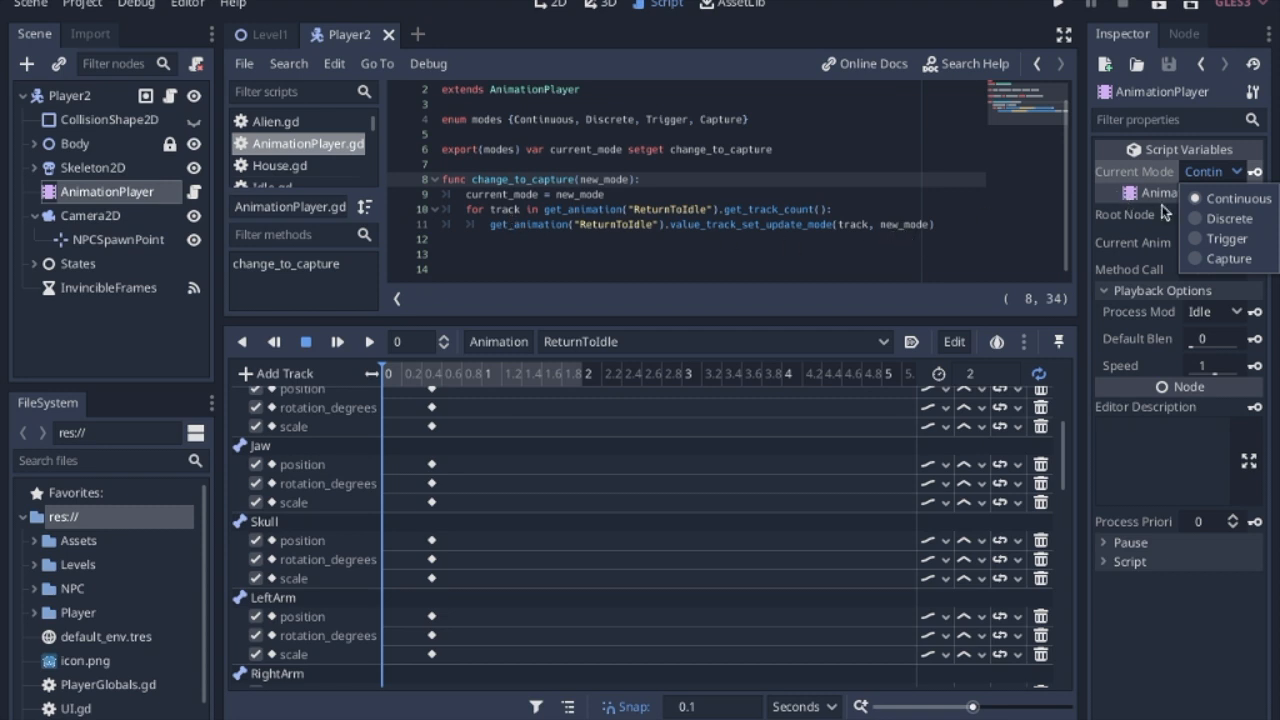
pyautogui.click(1228, 258)
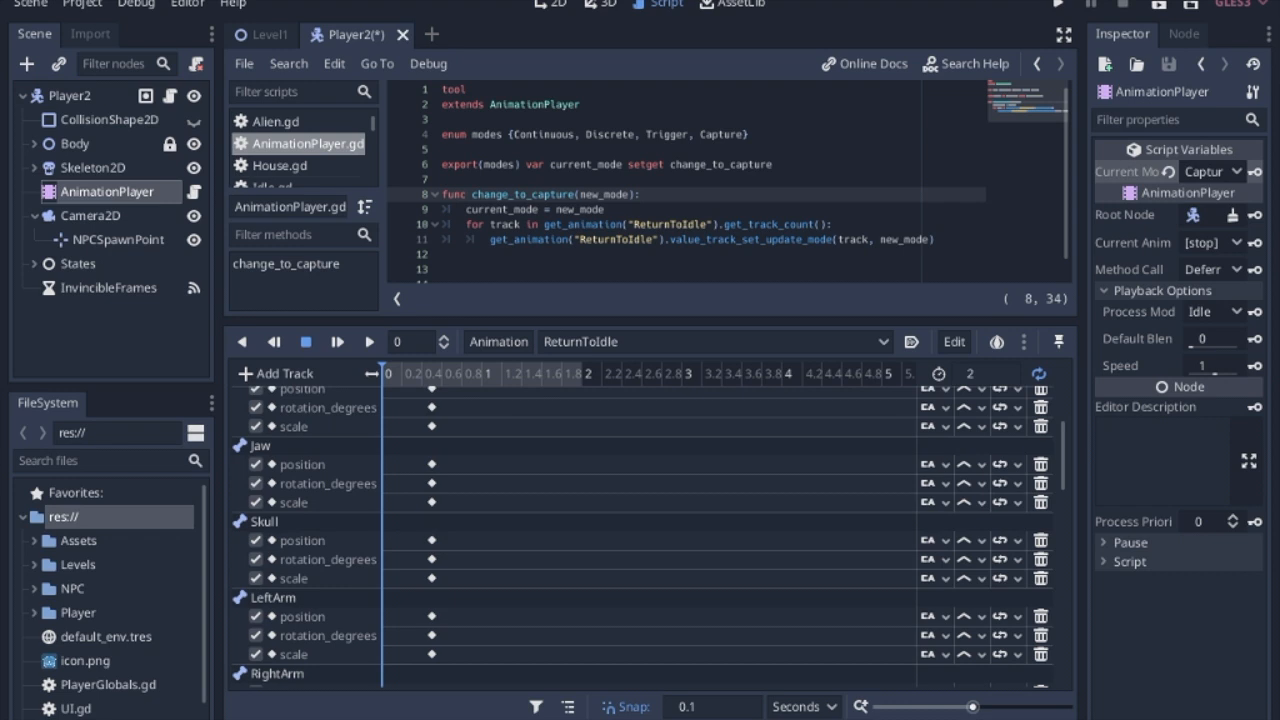
pyautogui.moveTo(930, 440)
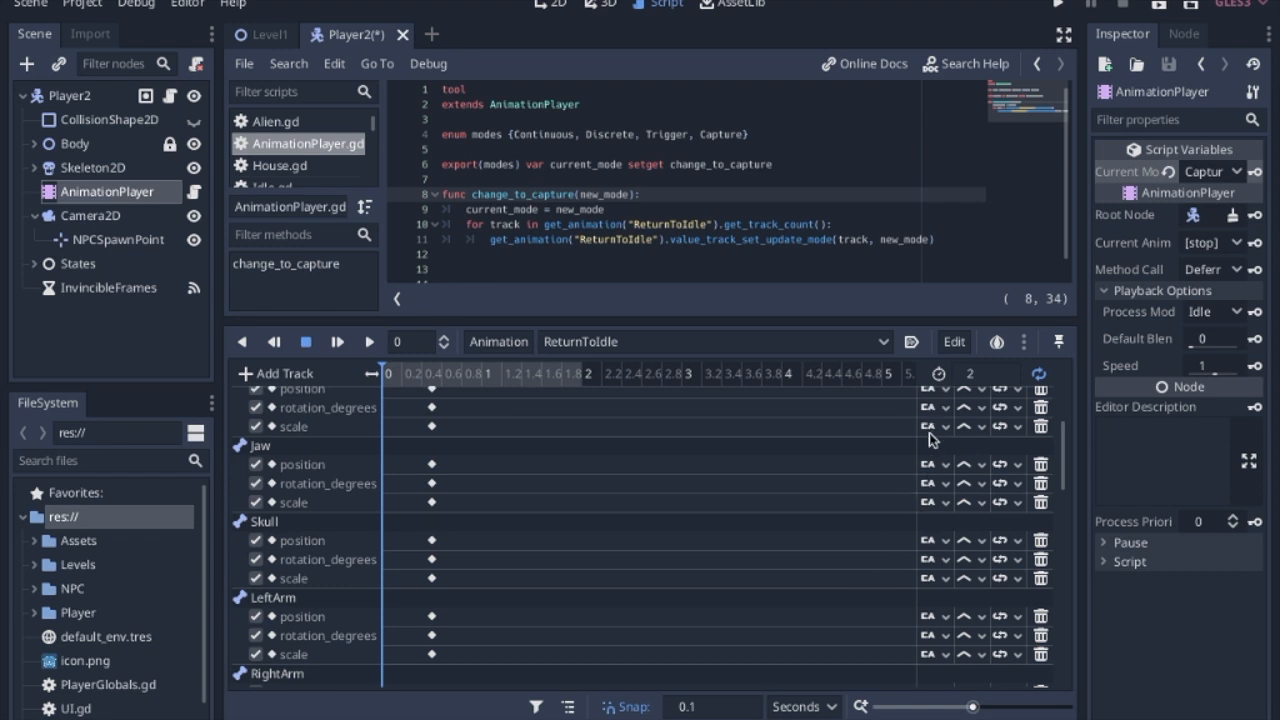
pyautogui.moveTo(960, 420)
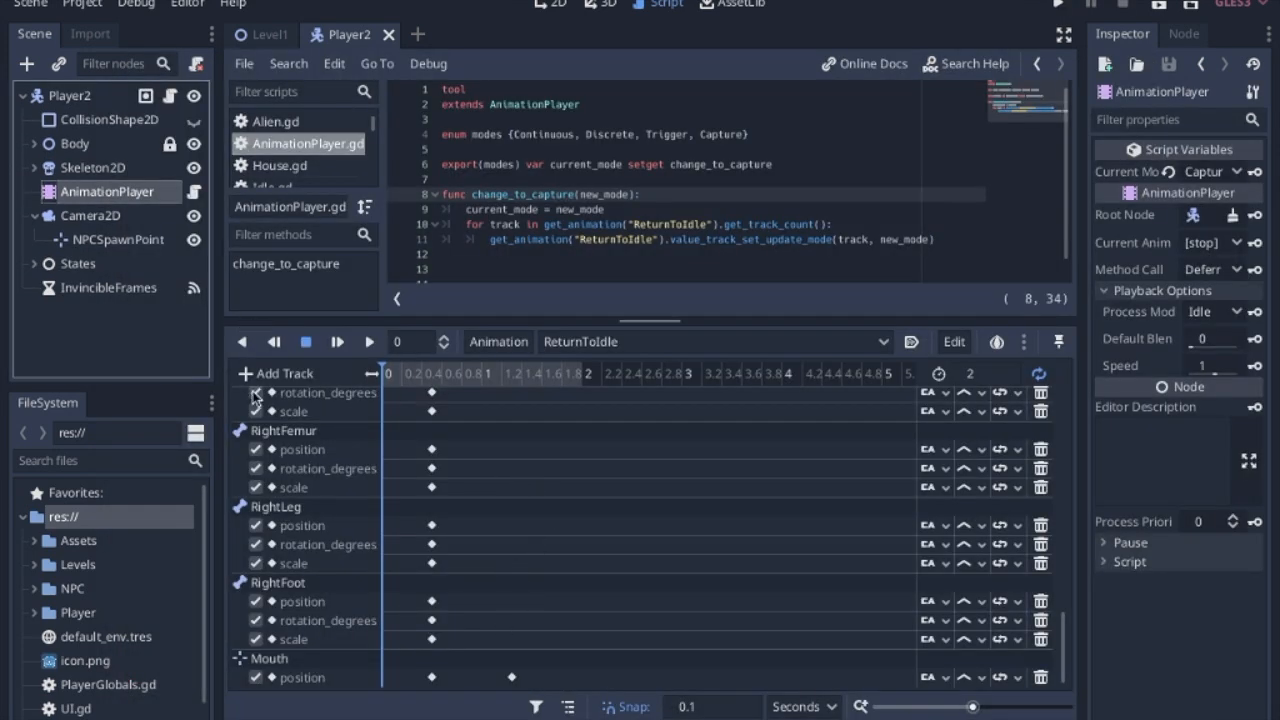
# - Open Player2.gd at its next_animation function and reveal the Player2 function-call track
pyautogui.click(276, 374)
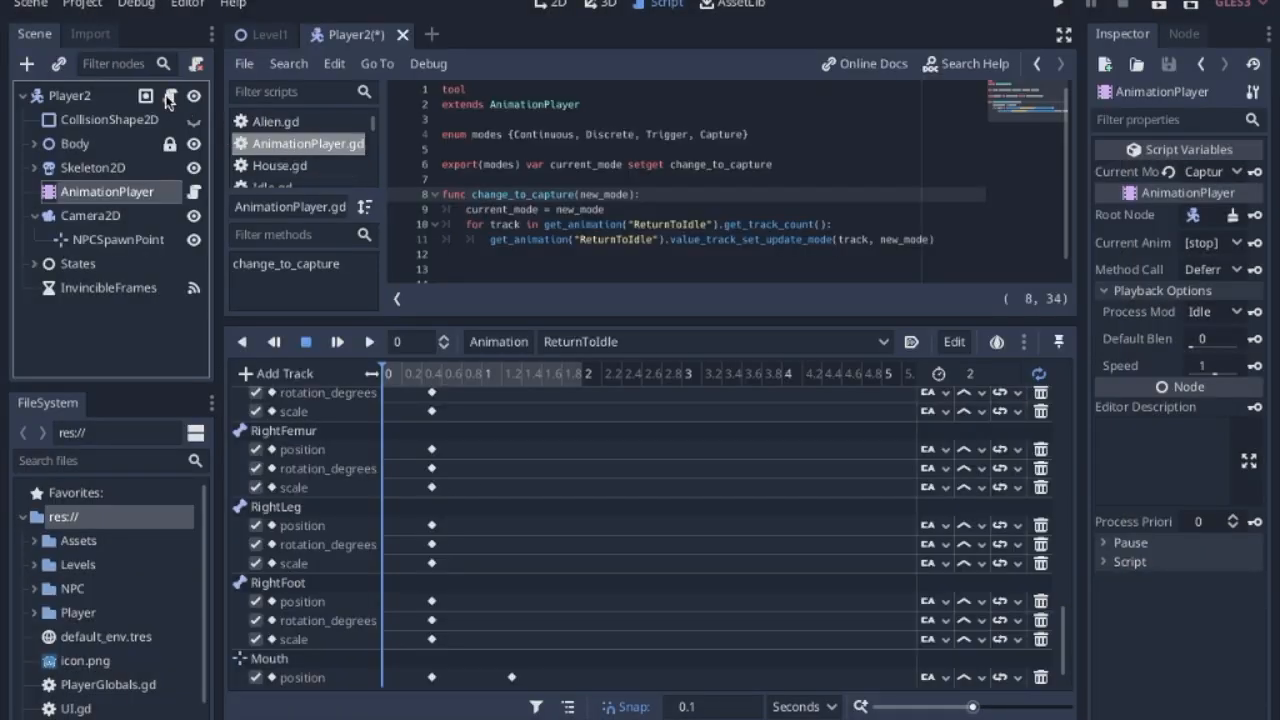
pyautogui.click(264, 206)
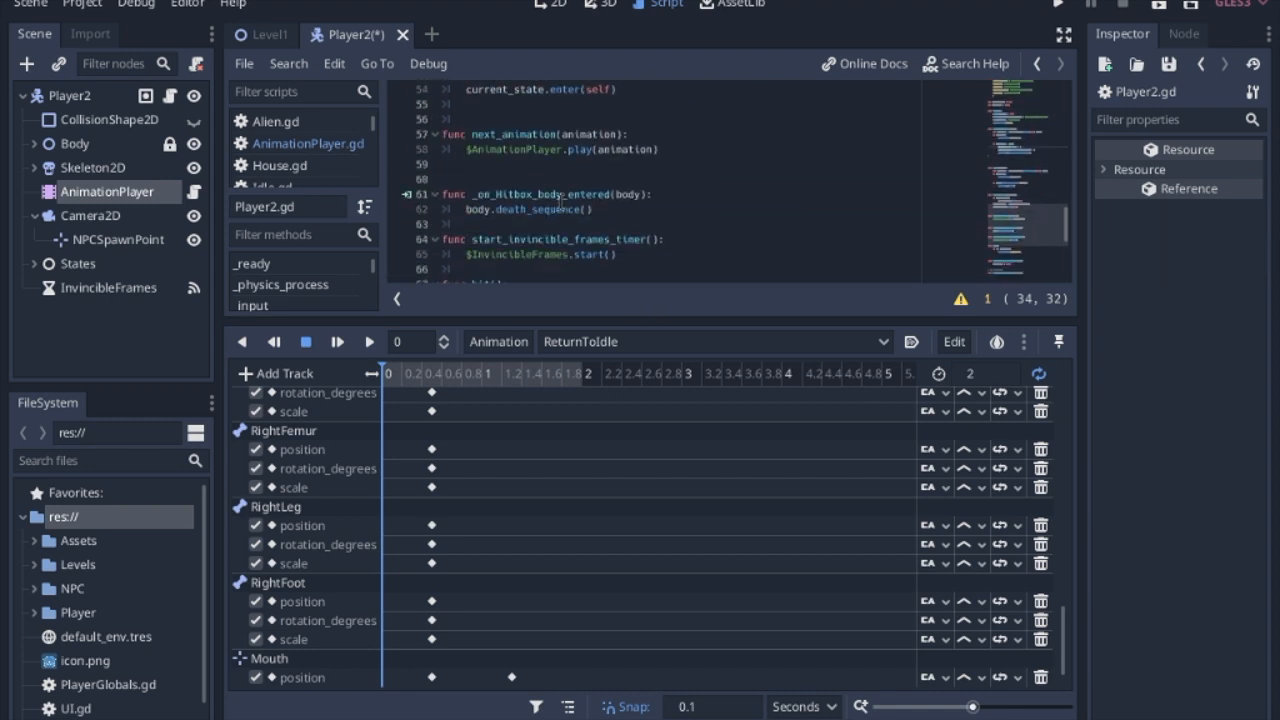
pyautogui.moveTo(516, 180)
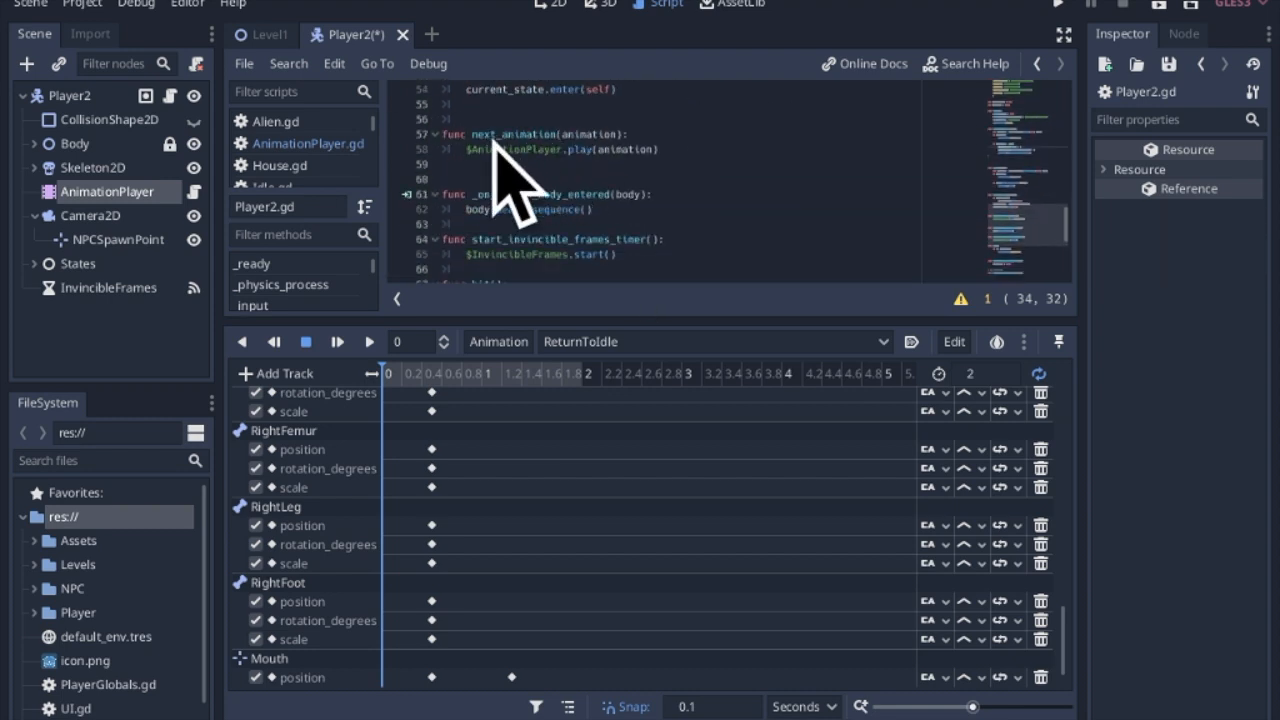
pyautogui.moveTo(372, 168)
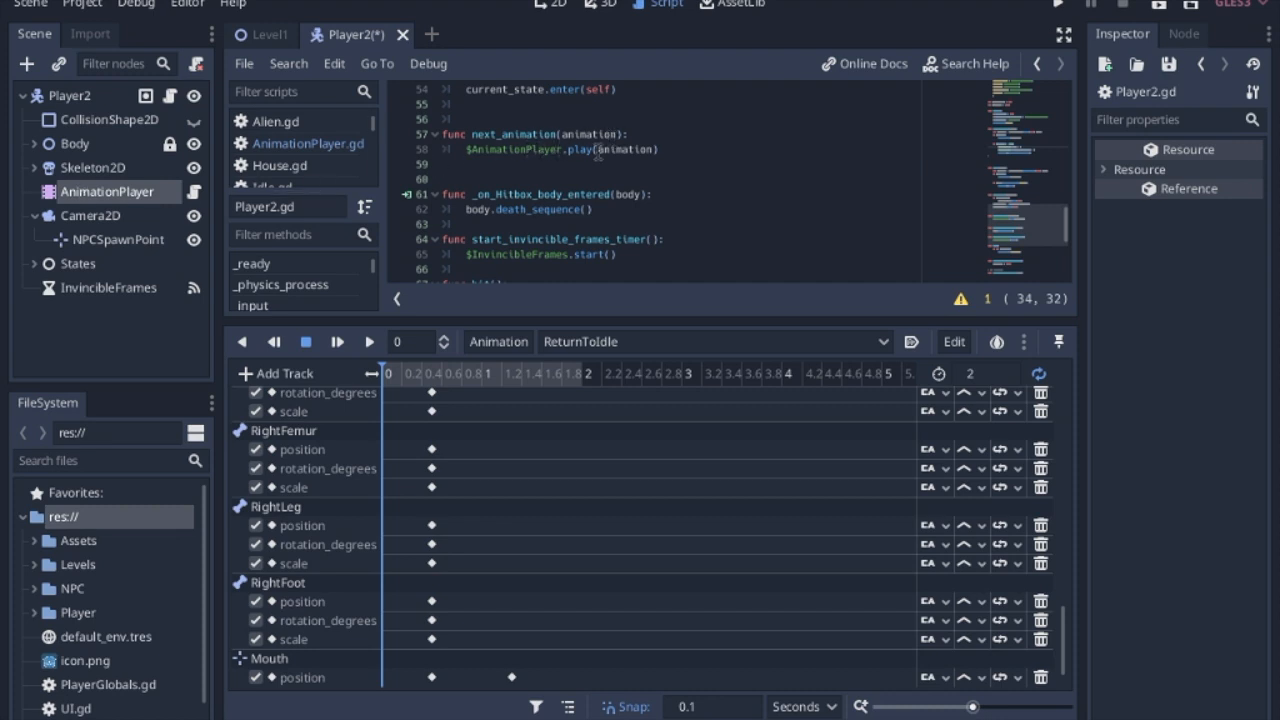
pyautogui.moveTo(640, 160)
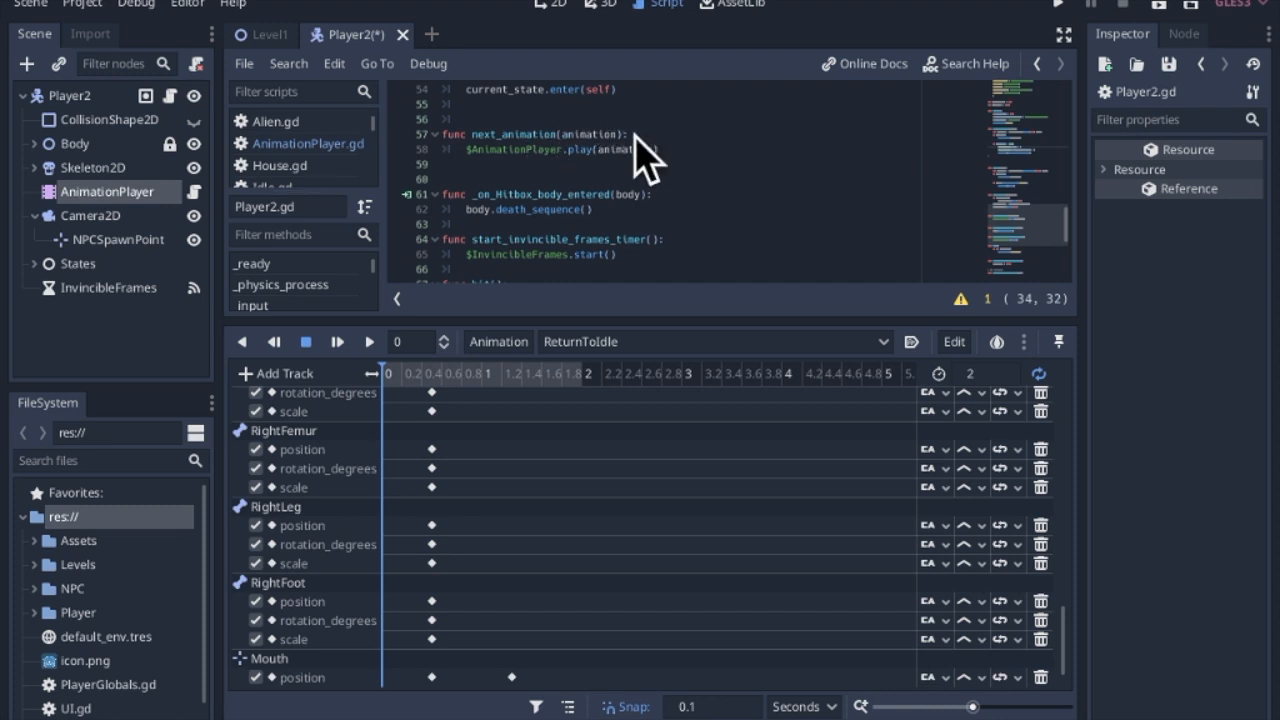
pyautogui.scroll(-3)
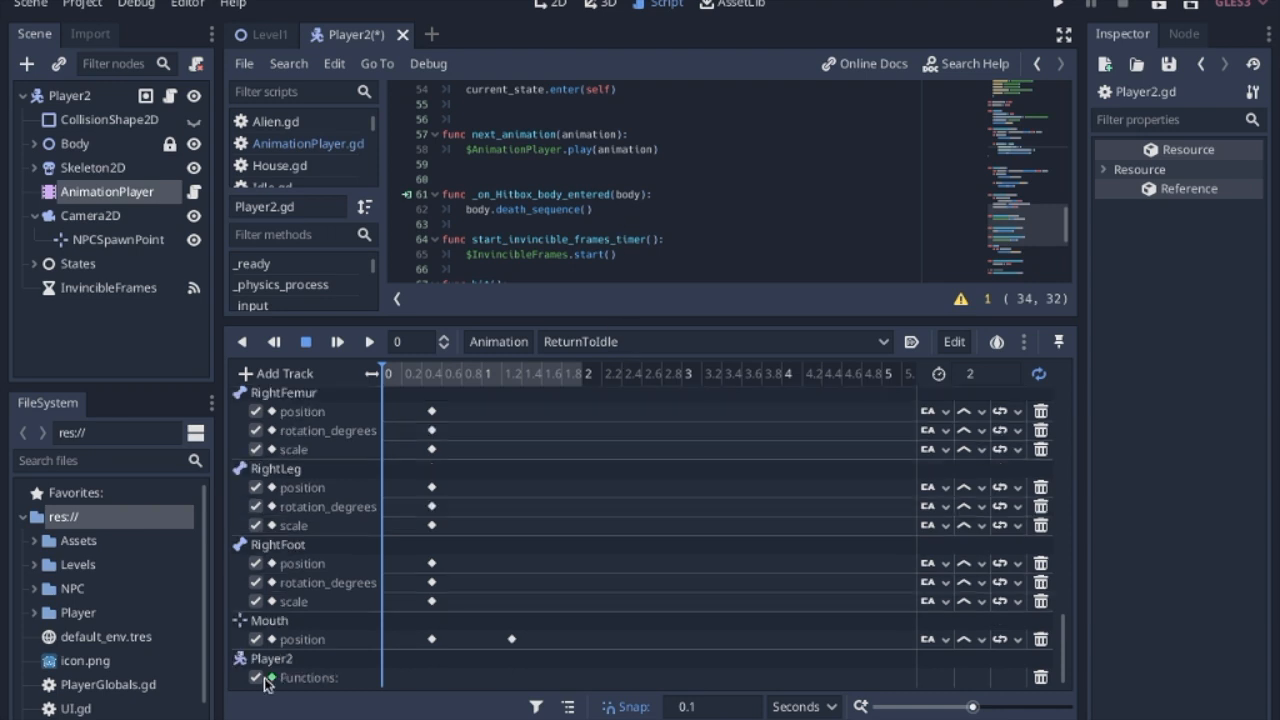
# - Place the playhead at 1.8 seconds and select the next_animation call key for editing
pyautogui.click(570, 374)
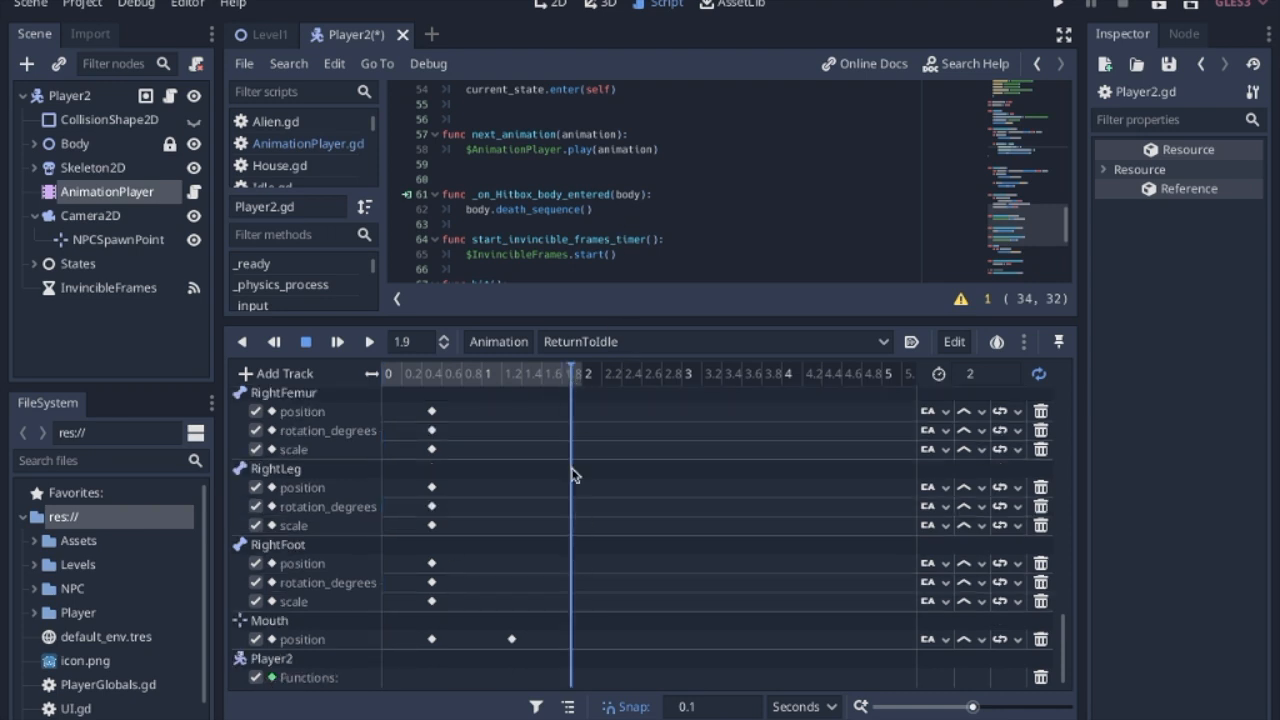
pyautogui.moveTo(576, 476); pyautogui.dragTo(564, 684)
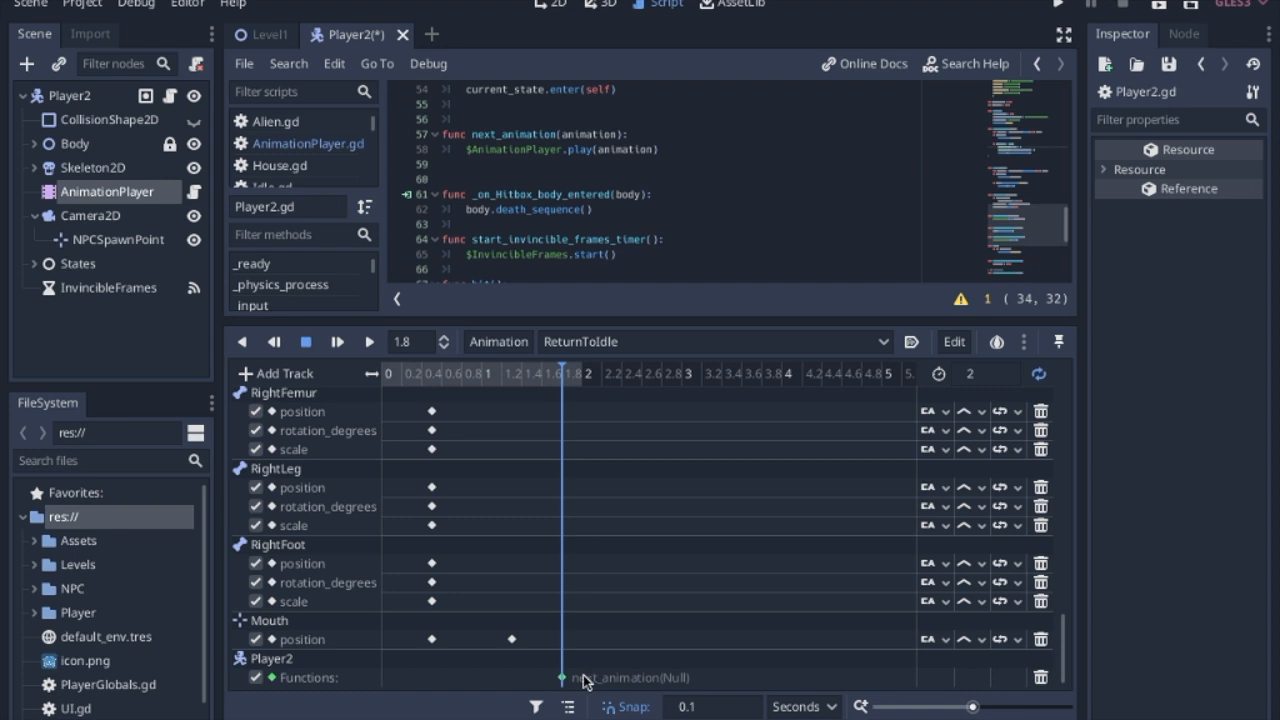
pyautogui.click(560, 676)
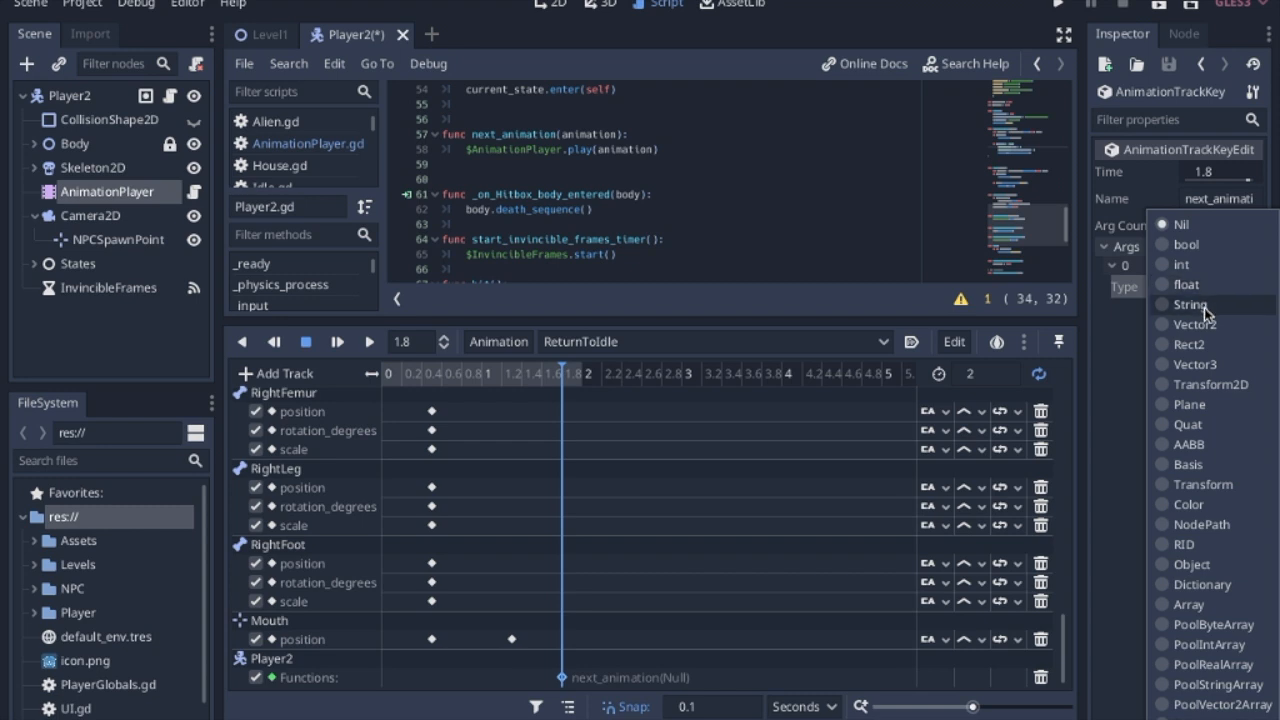
# - Give the key a String argument 'Idle' and run the game to test the return to Idle
pyautogui.click(1190, 304)
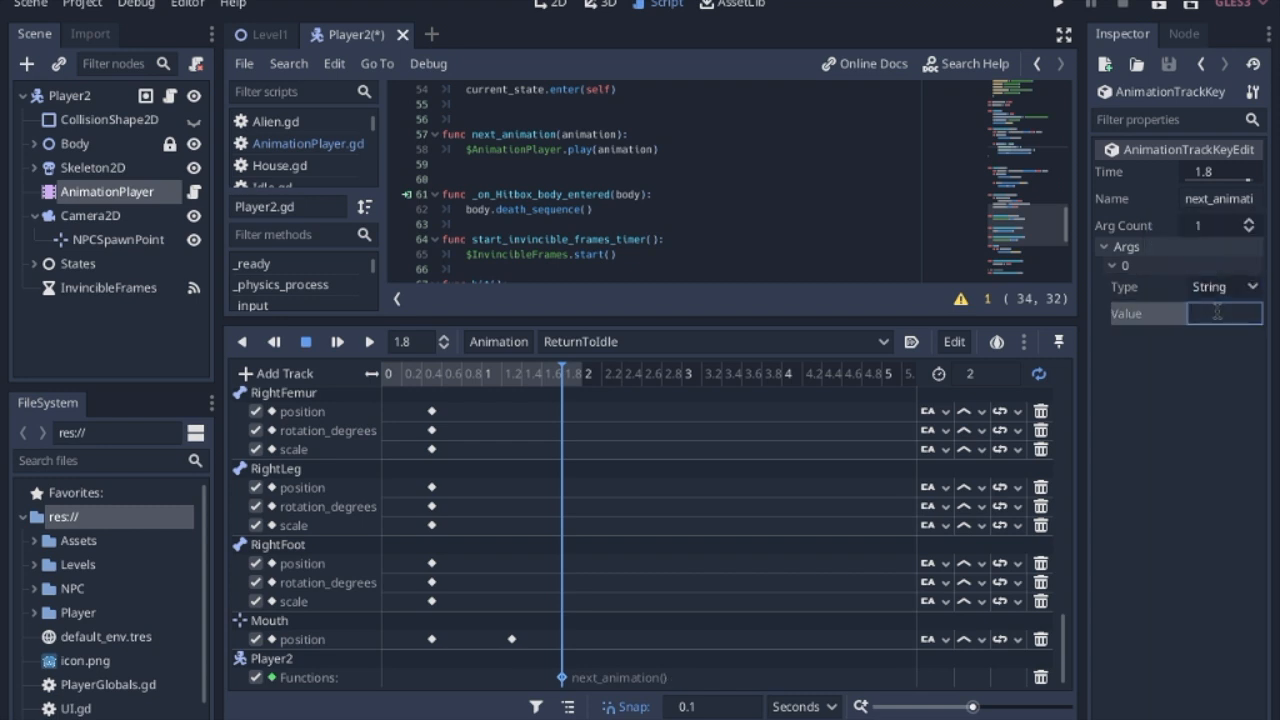
pyautogui.write('Idle')
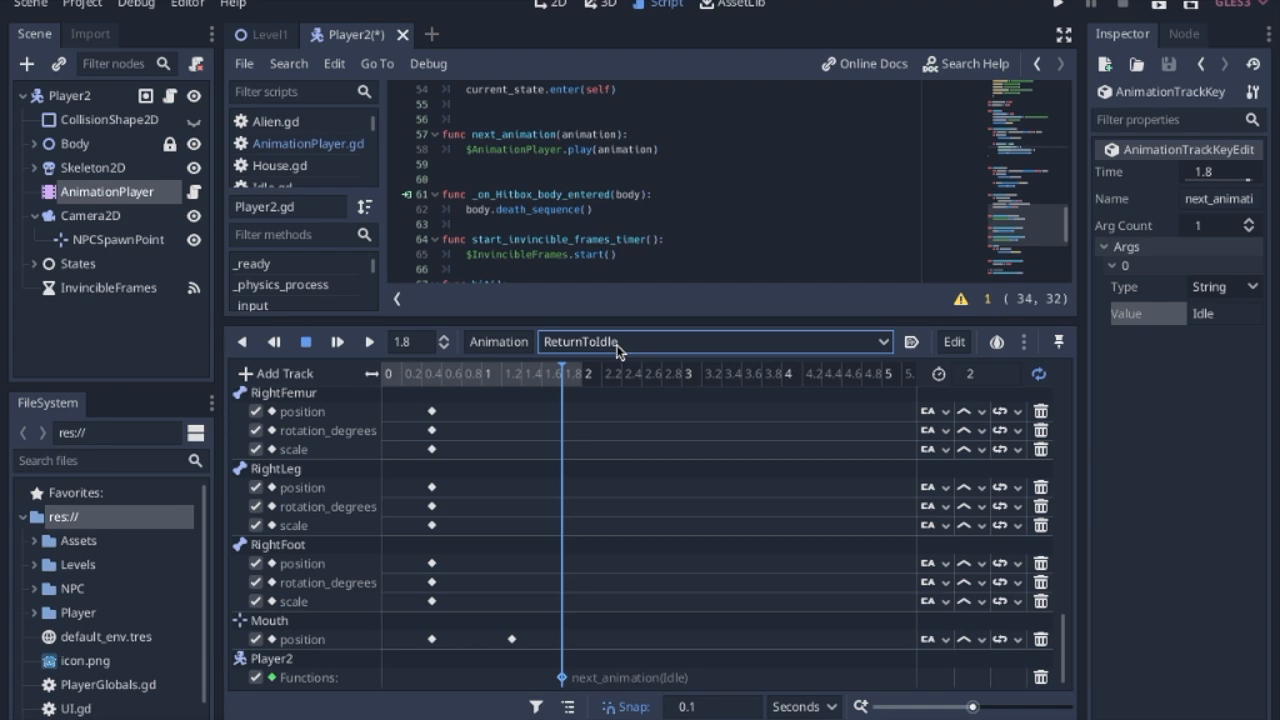
pyautogui.click(1064, 6)
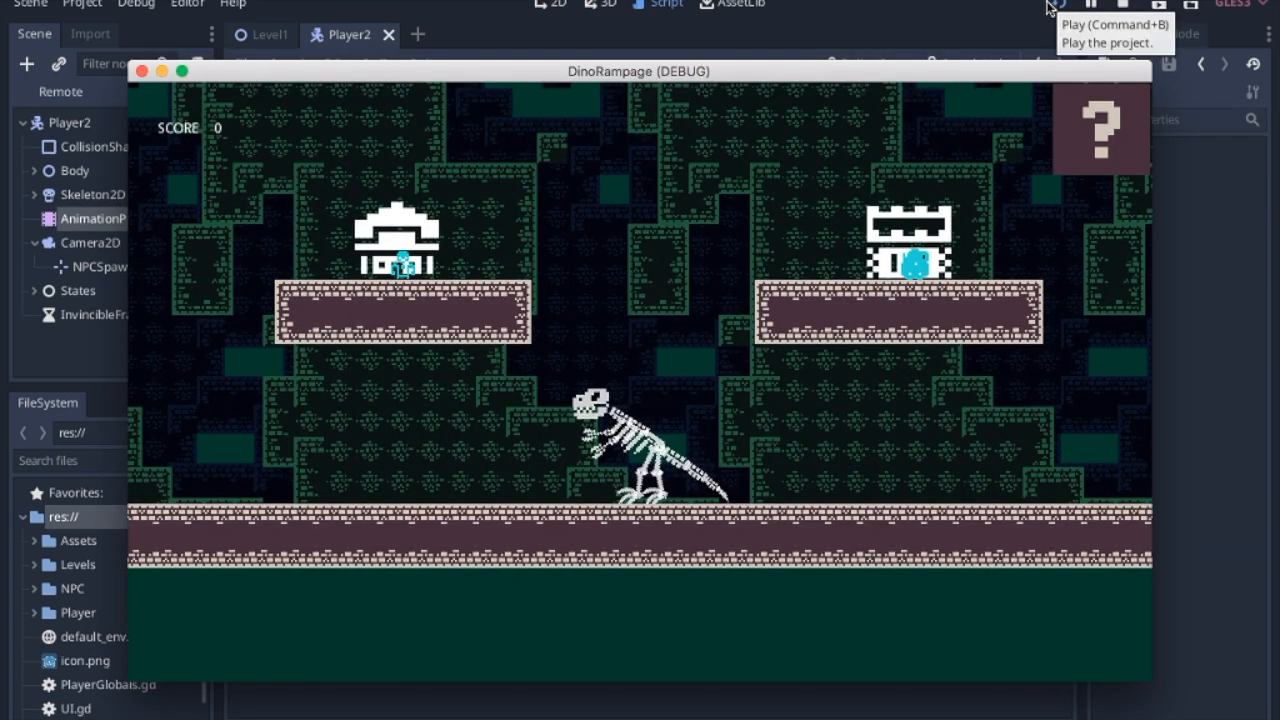